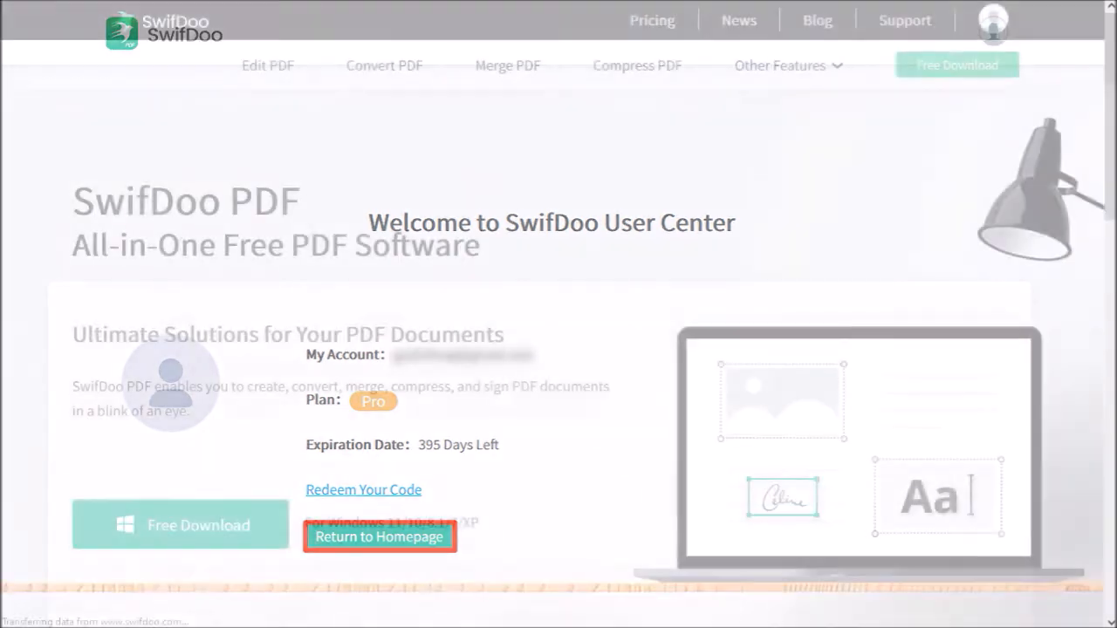
# Return from the User Center to the SwifDoo PDF homepage.
pyautogui.click(379, 538)
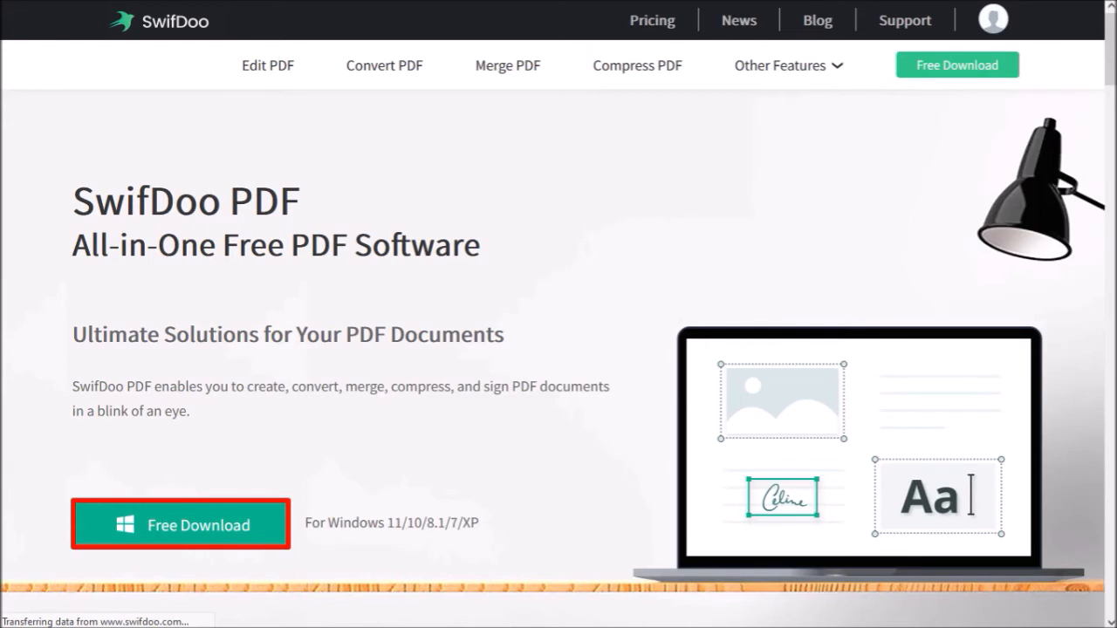
# Download the SwifDoo PDF Windows installer via Free Download and launch it to the Service Agreements screen.
pyautogui.click(178, 523)
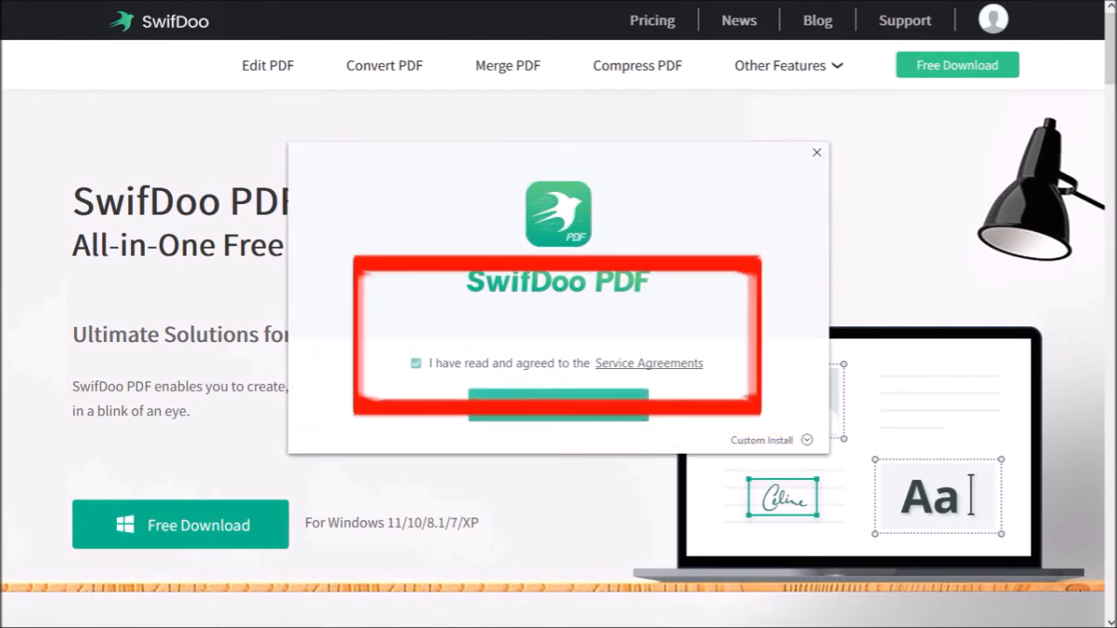